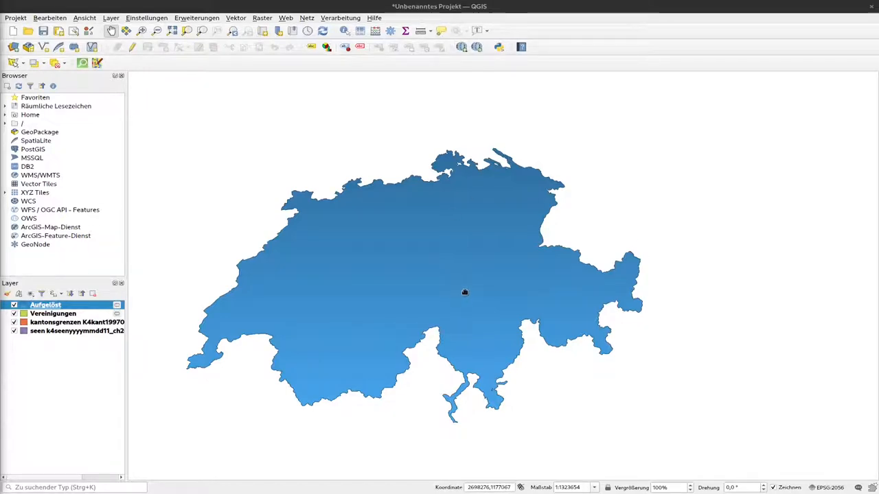
mouse_move(307, 397)
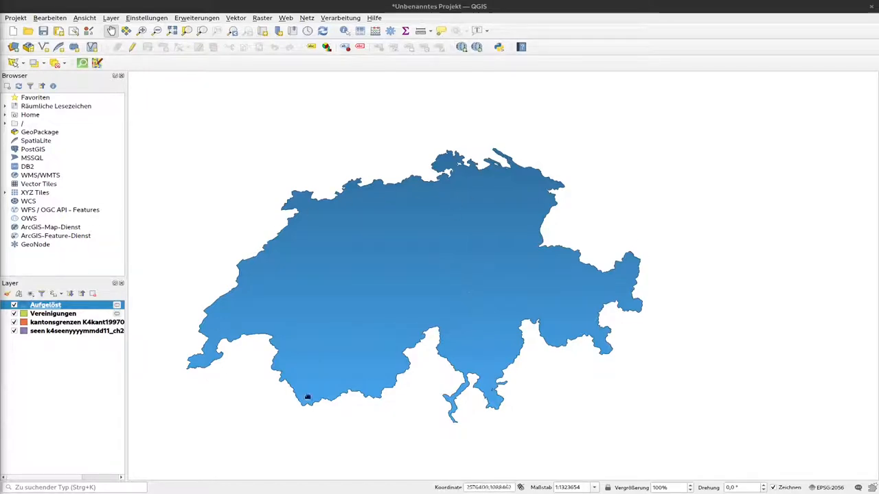
mouse_move(629, 347)
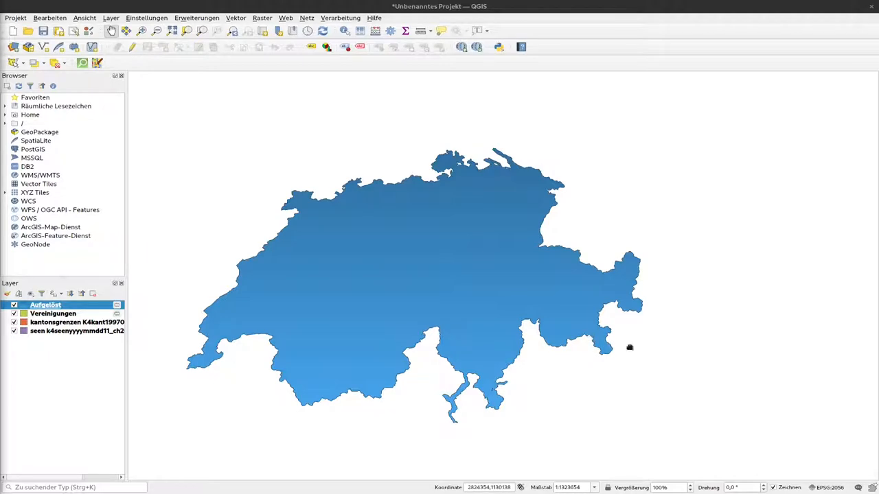
mouse_move(634, 350)
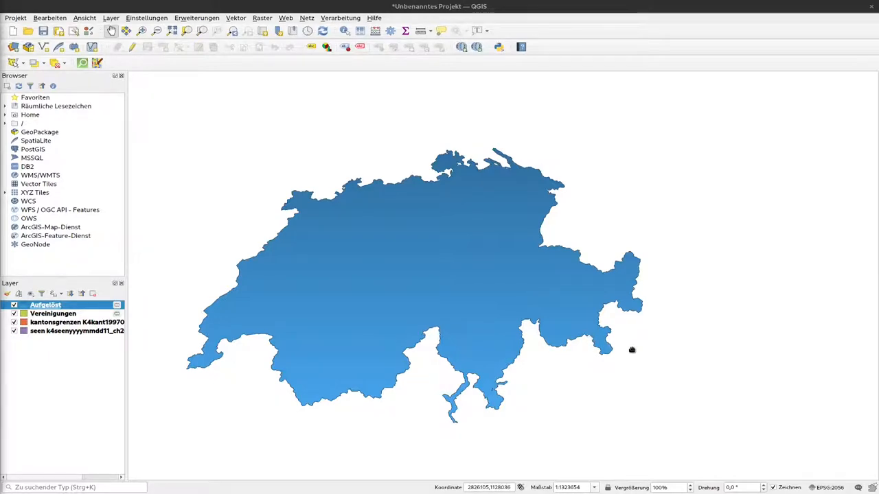
mouse_move(222, 107)
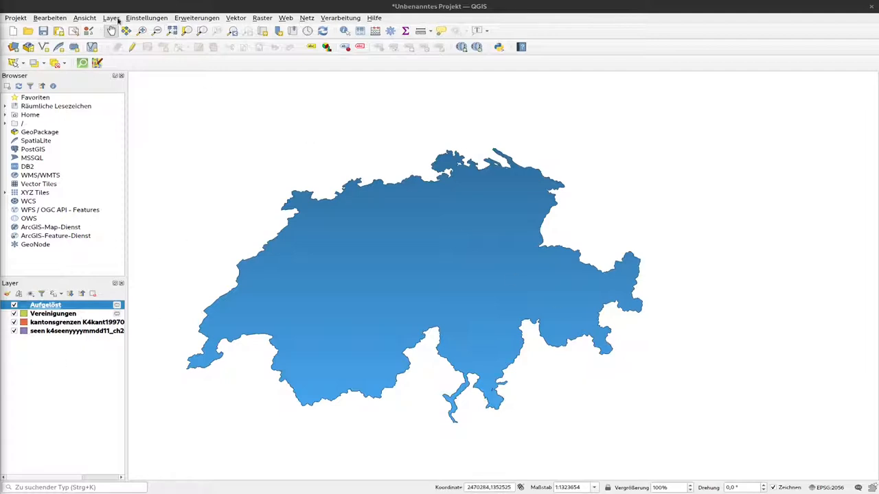
Reach the Layer menu's Add Layer options for a delimited text layer
left_click(110, 17)
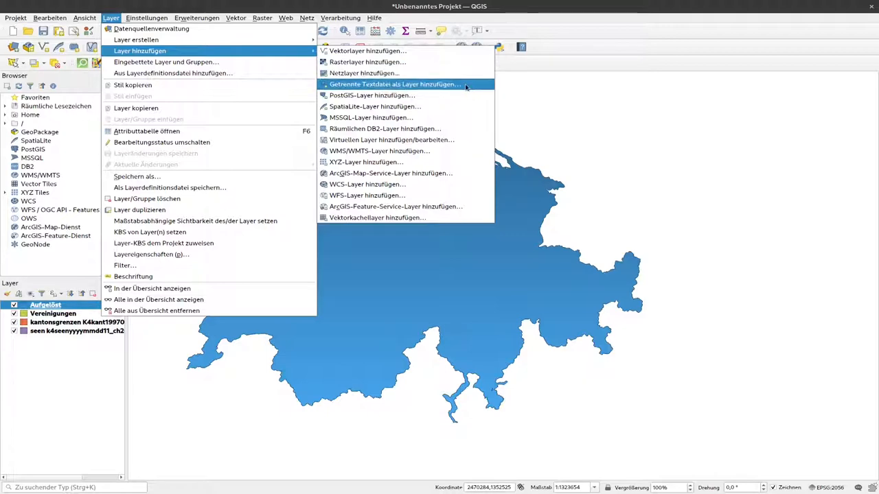
Choose 14c_daten.csv as the delimited text file to import
left_click(394, 84)
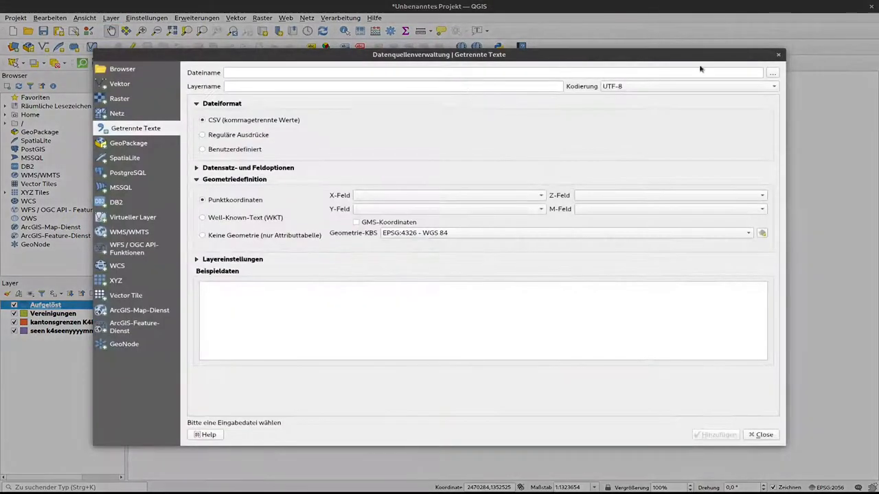
left_click(772, 71)
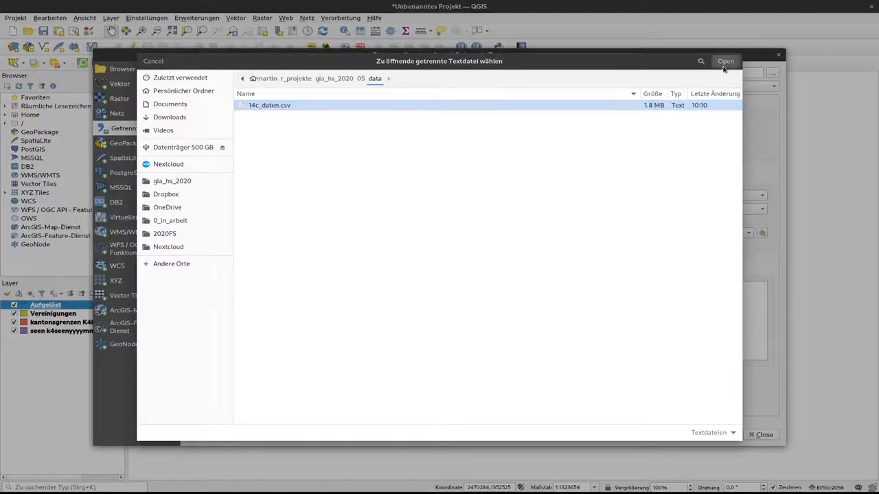
left_click(725, 60)
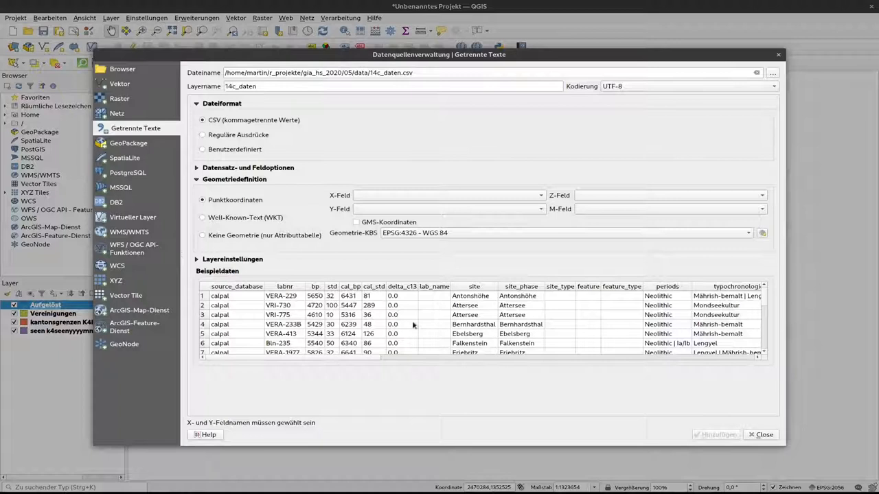
mouse_move(379, 360)
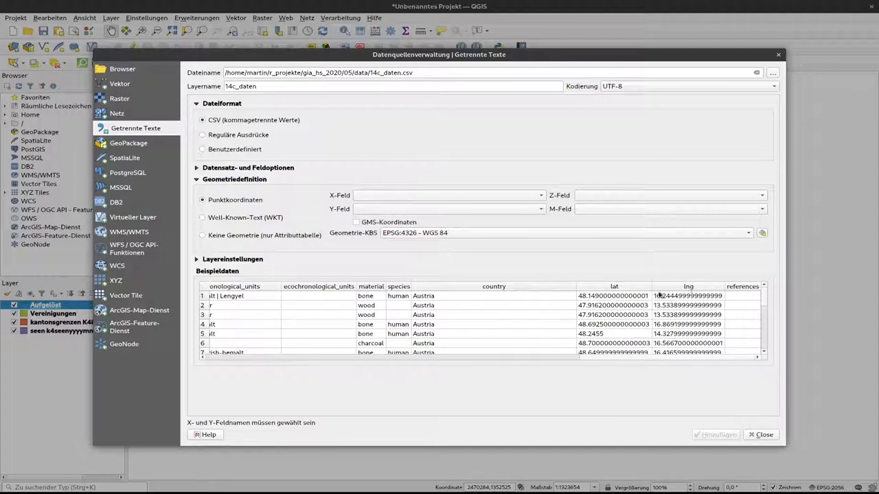
mouse_move(676, 290)
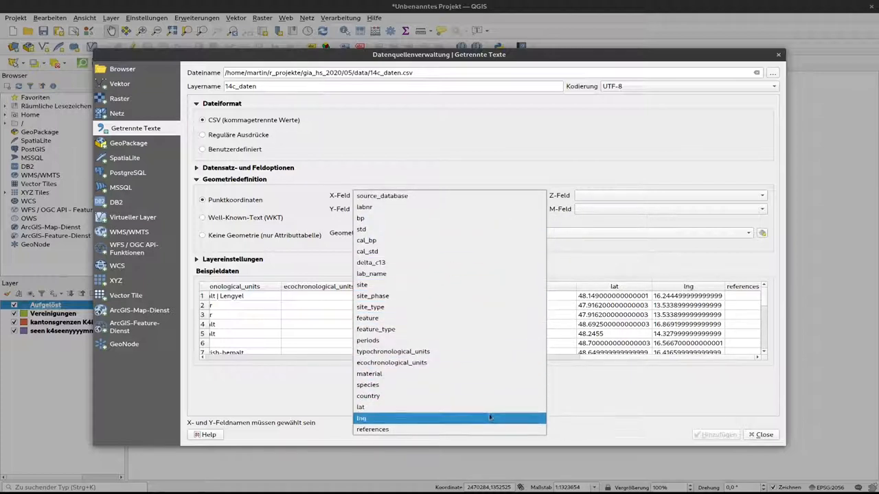
Assign lng as the X field and lat as the Y field for the point coordinates
left_click(360, 418)
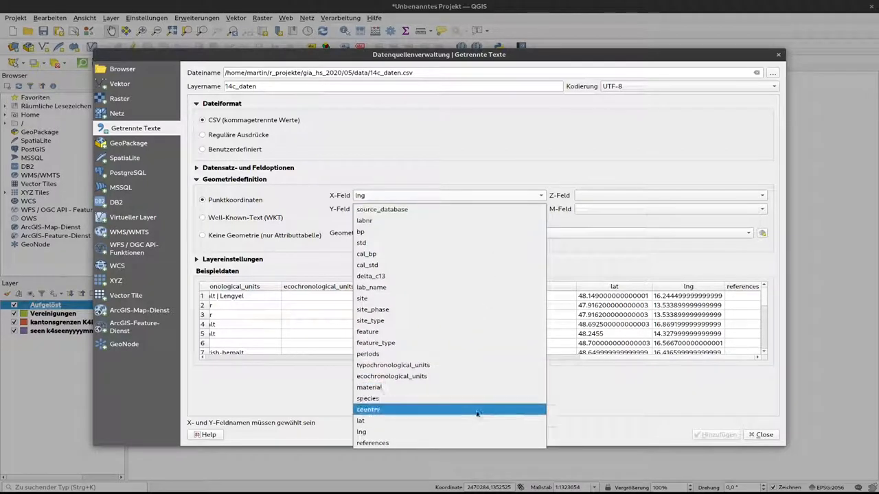
mouse_move(479, 420)
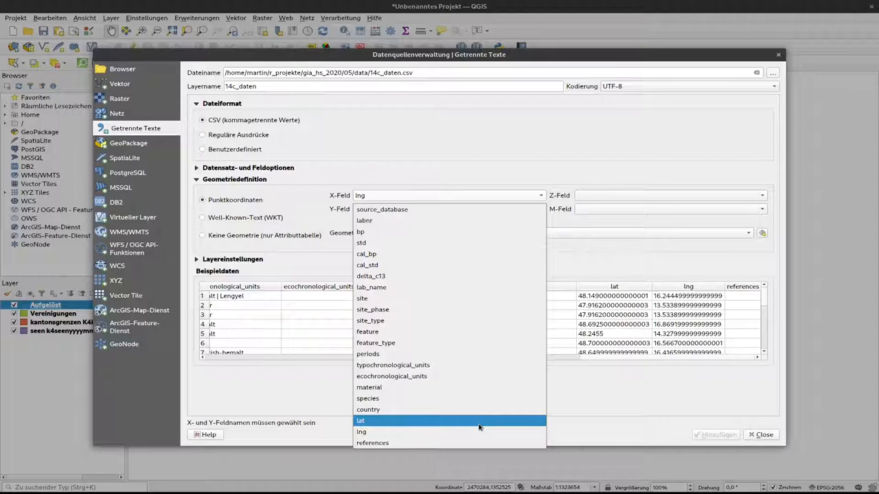
left_click(360, 420)
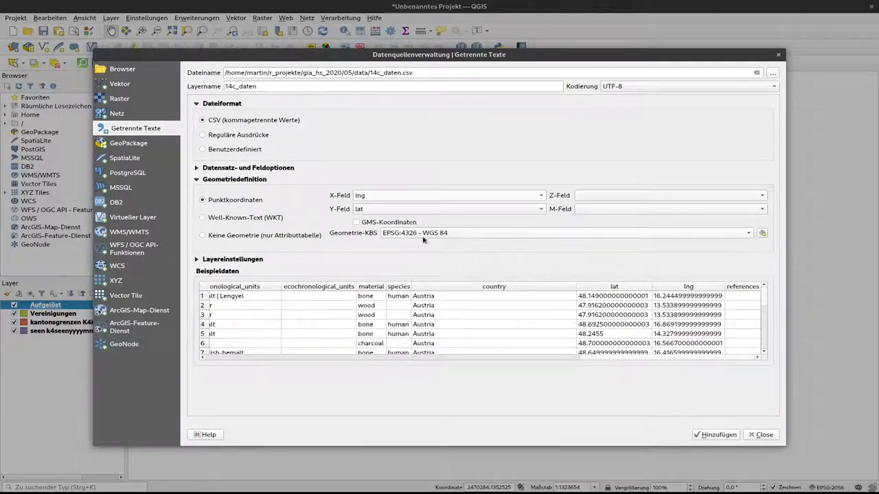
Keep EPSG:4326 - WGS 84 as geometry CRS and add the 14c_daten points layer
left_click(563, 234)
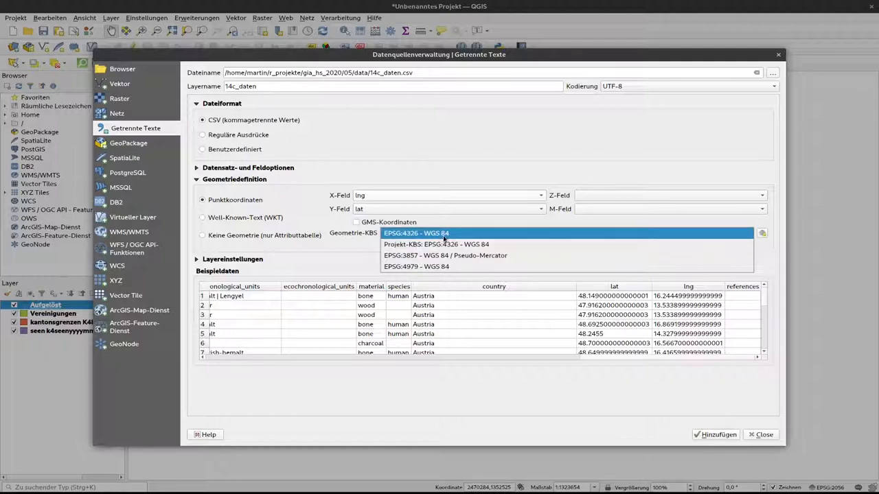
left_click(415, 233)
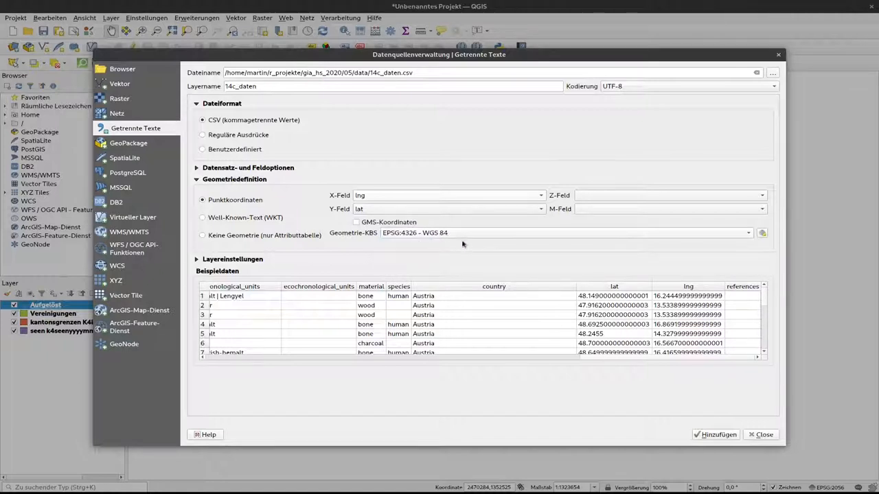
mouse_move(424, 216)
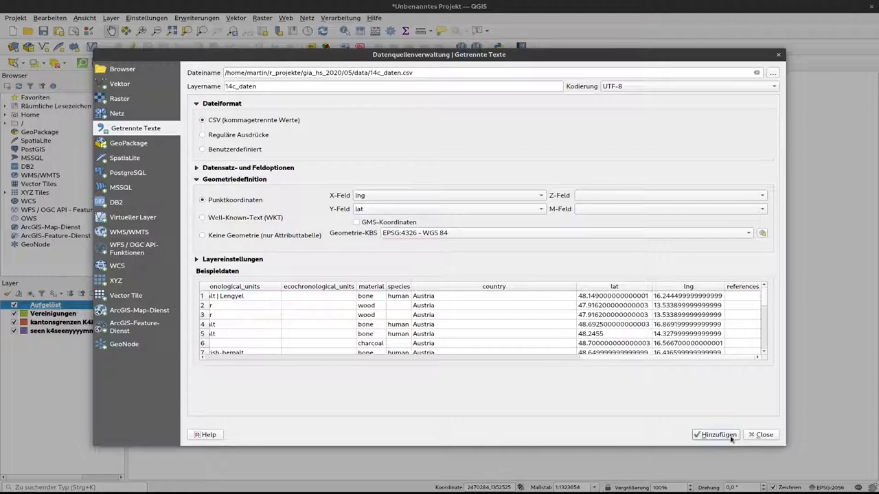
left_click(719, 434)
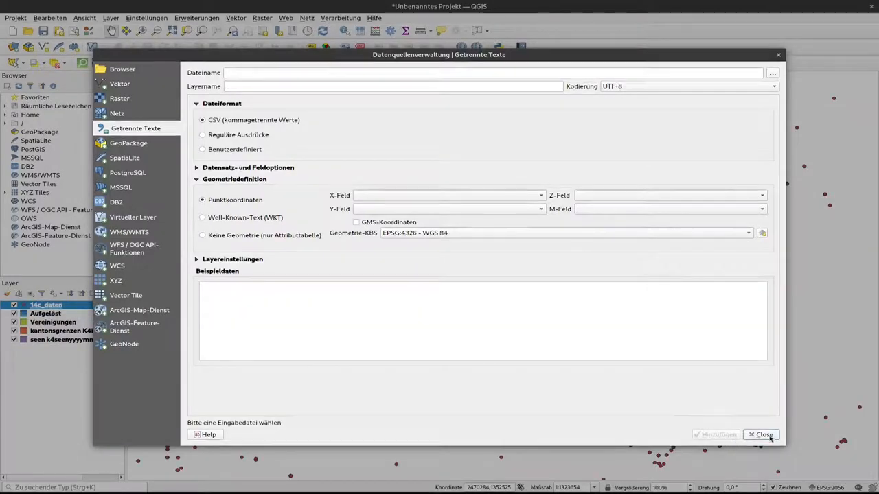
Close the import window, recentre the map on Switzerland and reach the Vektor geometry tools
left_click(761, 434)
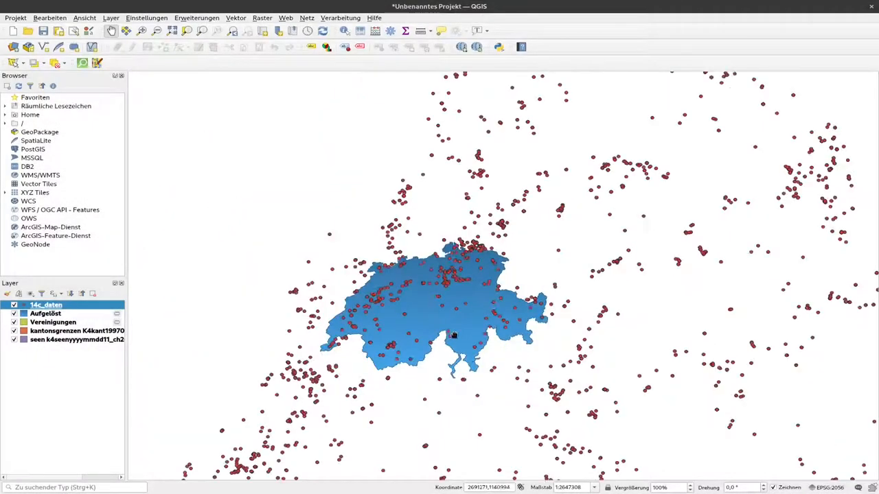
scroll("down", 3)
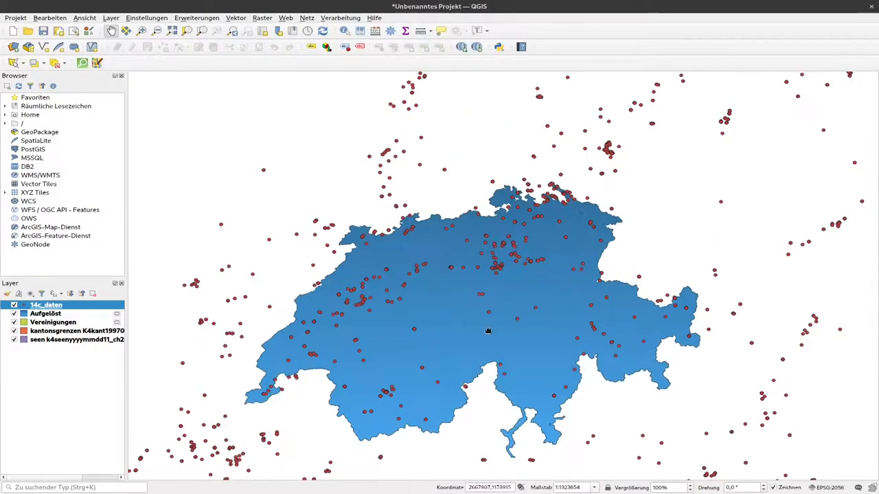
left_click_drag(487, 331, 497, 297)
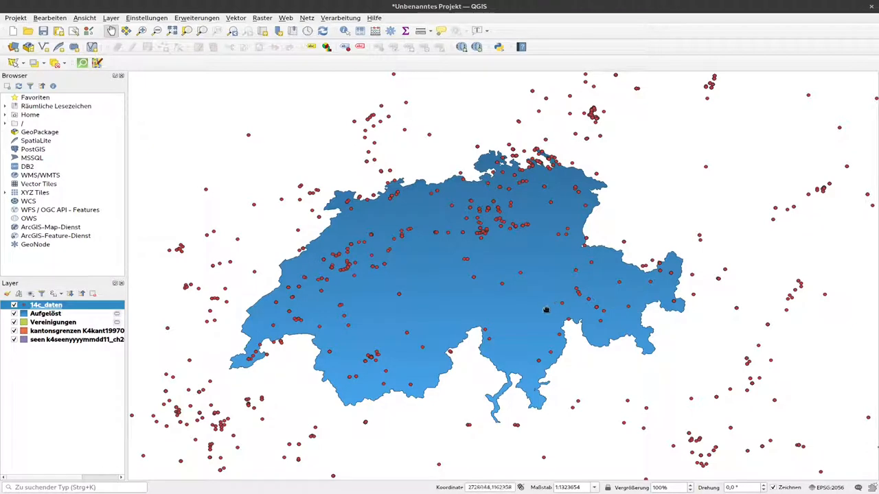
mouse_move(479, 307)
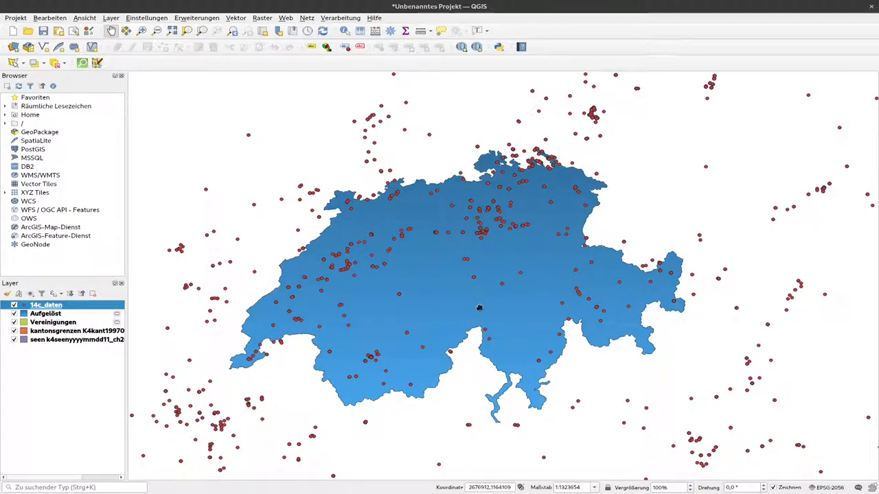
mouse_move(498, 305)
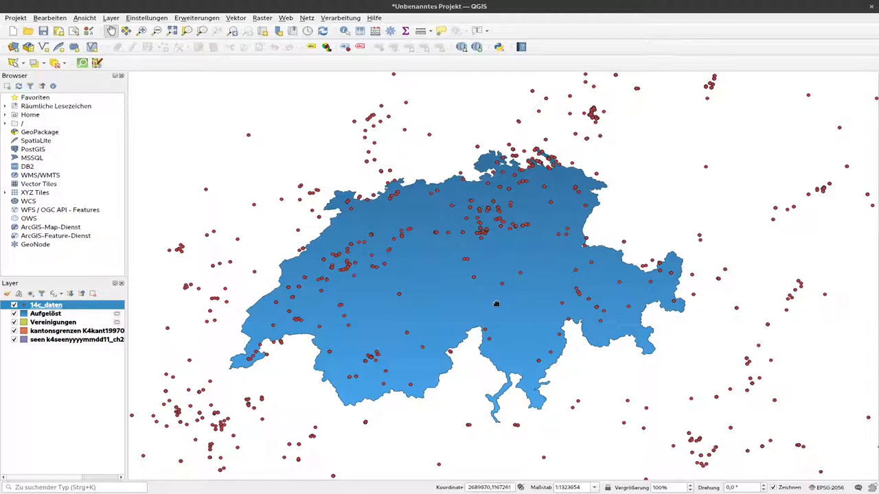
left_click(236, 16)
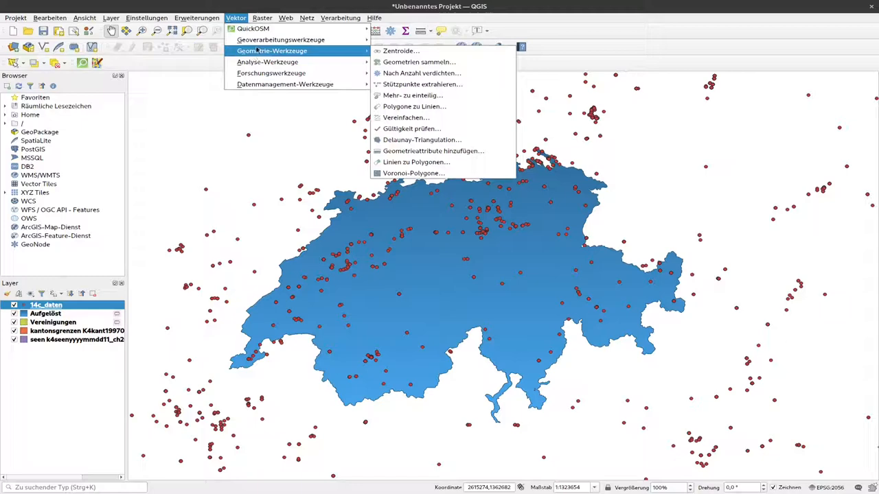
mouse_move(272, 73)
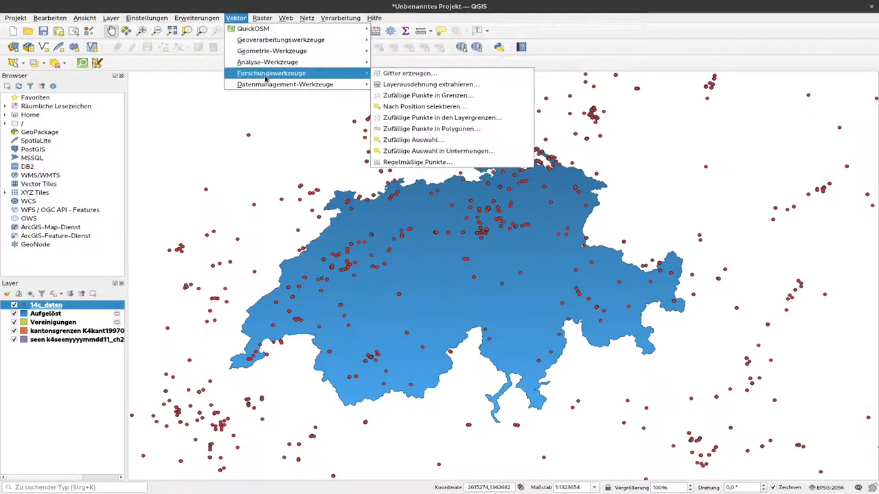
mouse_move(268, 62)
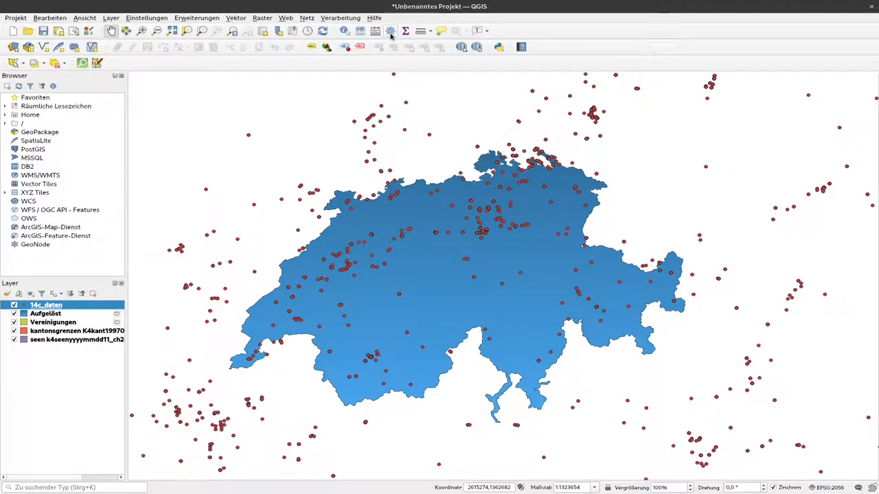
mouse_move(390, 30)
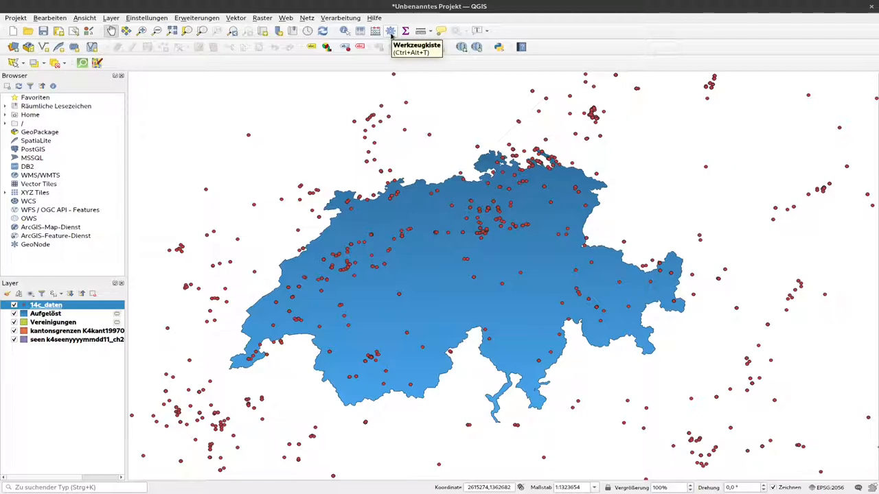
Search the Processing Toolbox for 'ex' to find extraction algorithms
left_click(390, 30)
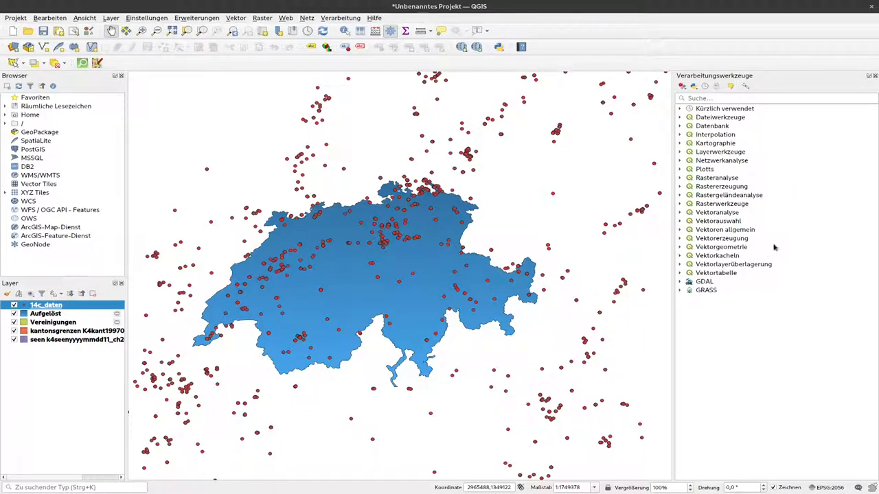
mouse_move(678, 235)
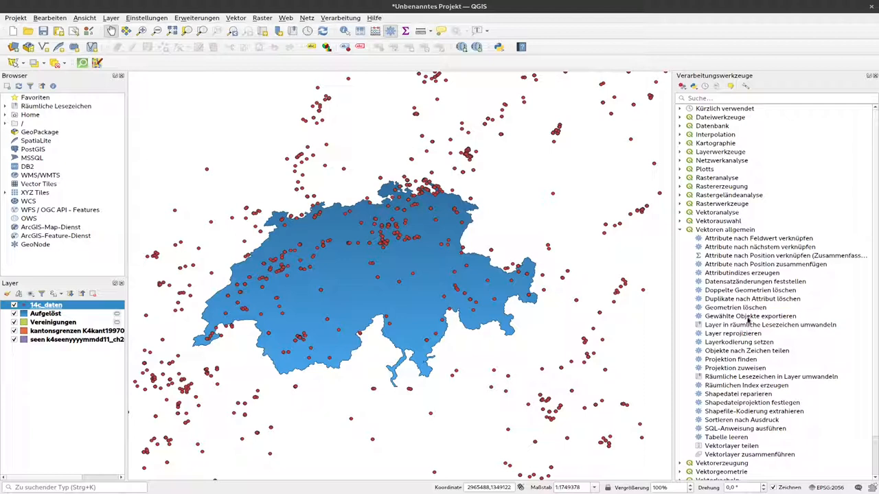
left_click(680, 229)
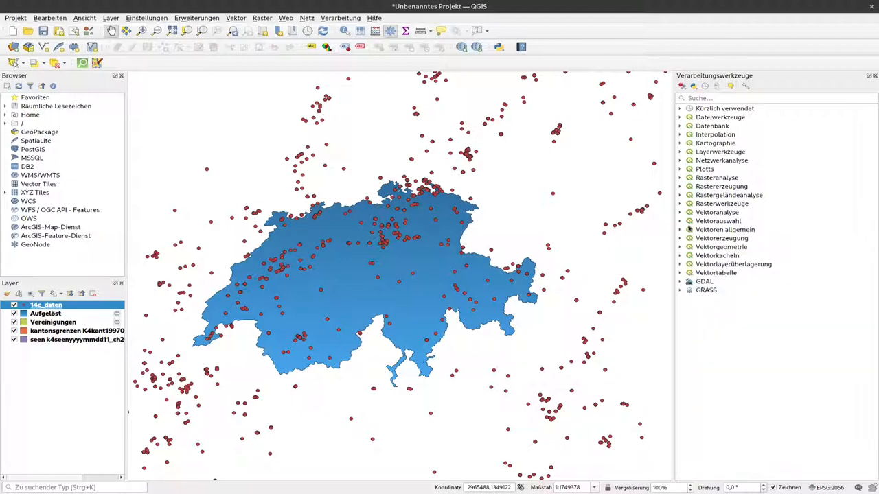
left_click(755, 97)
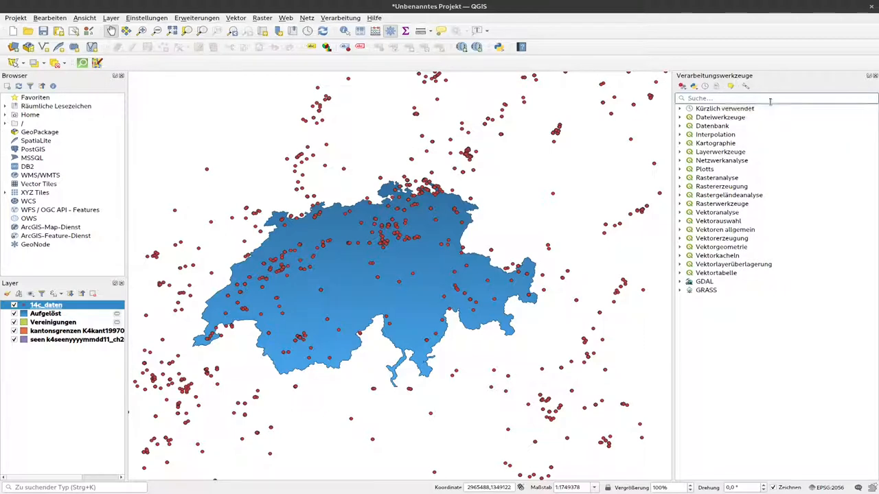
mouse_move(780, 56)
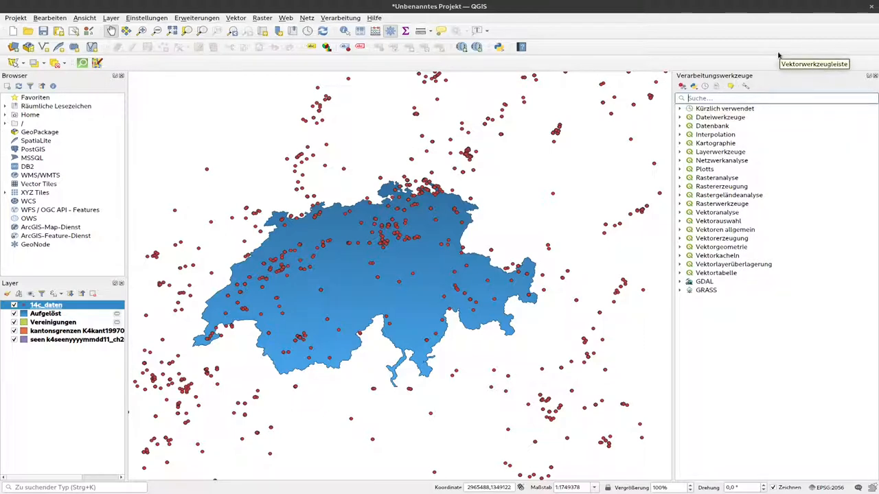
type("extract")
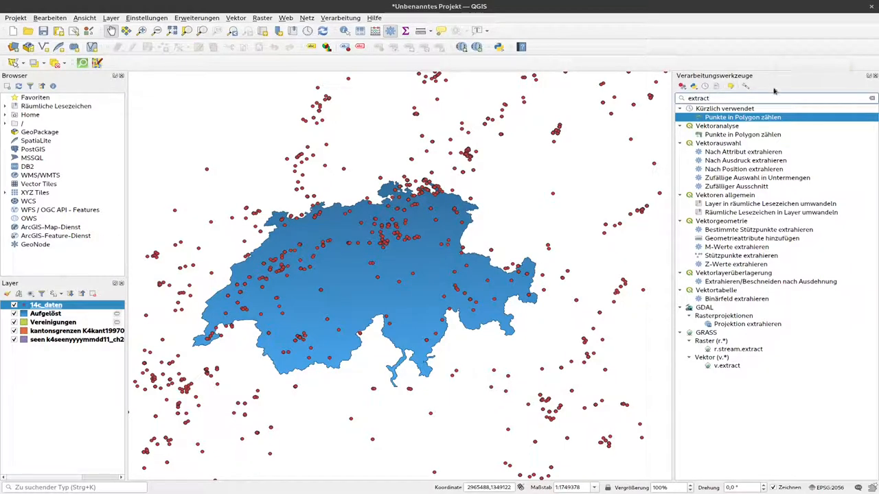
mouse_move(745, 169)
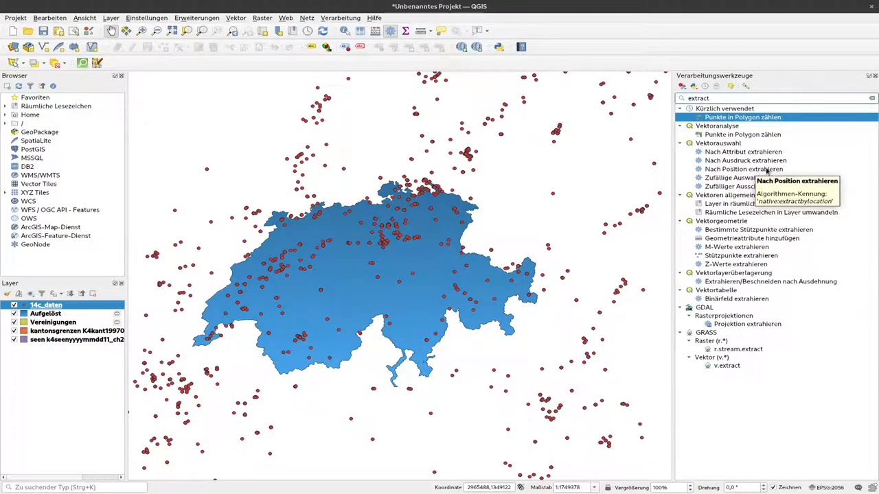
Launch the Nach Position extrahieren tool from Vektorauswahl
left_click(744, 169)
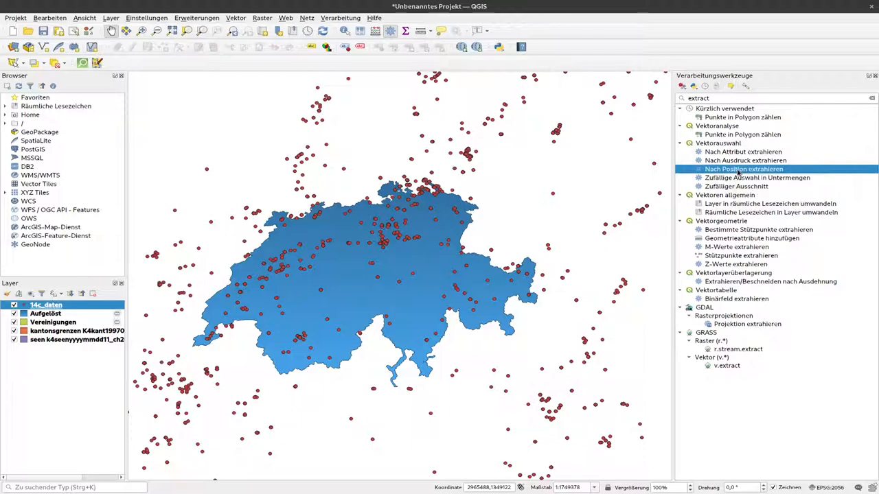
double_click(744, 169)
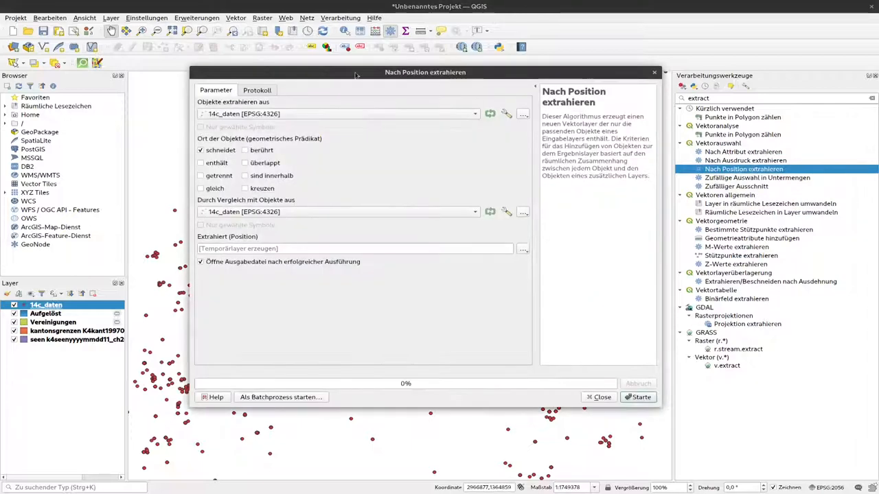
mouse_move(393, 91)
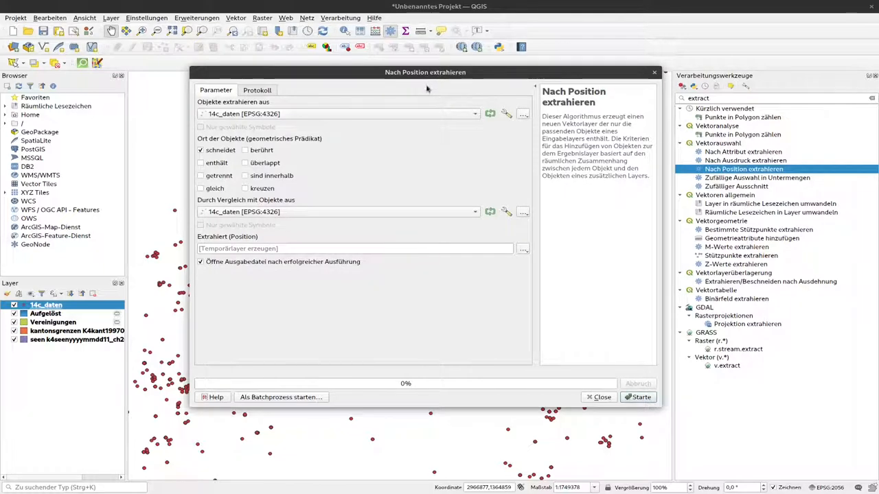
mouse_move(232, 107)
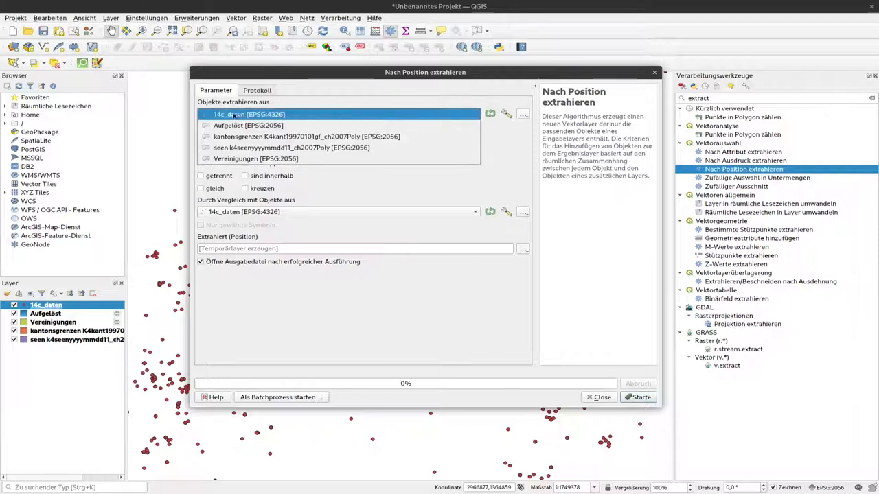
mouse_move(247, 114)
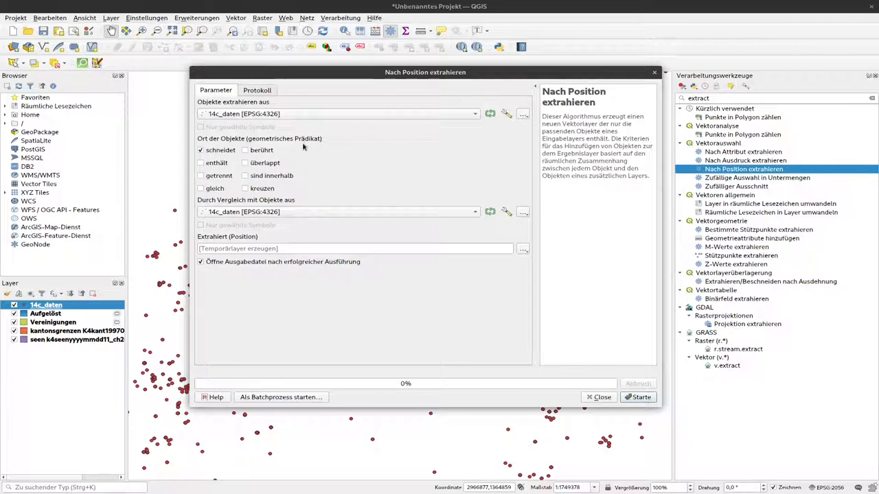
mouse_move(302, 149)
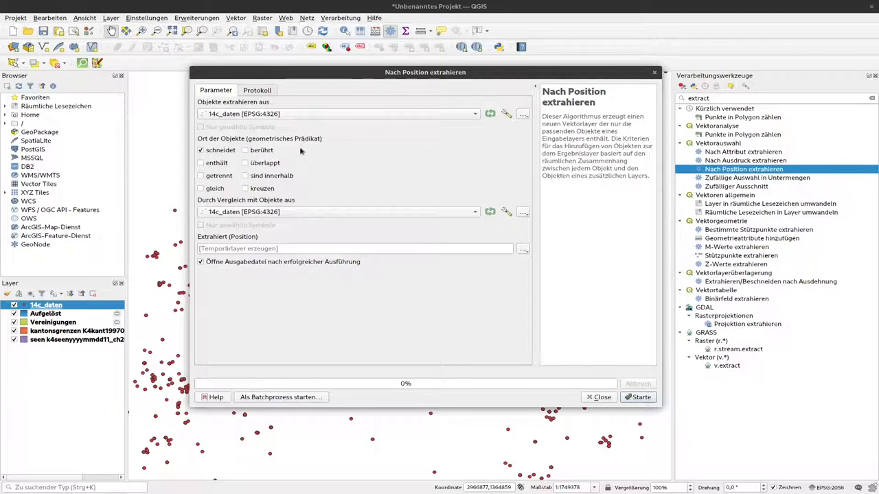
mouse_move(288, 153)
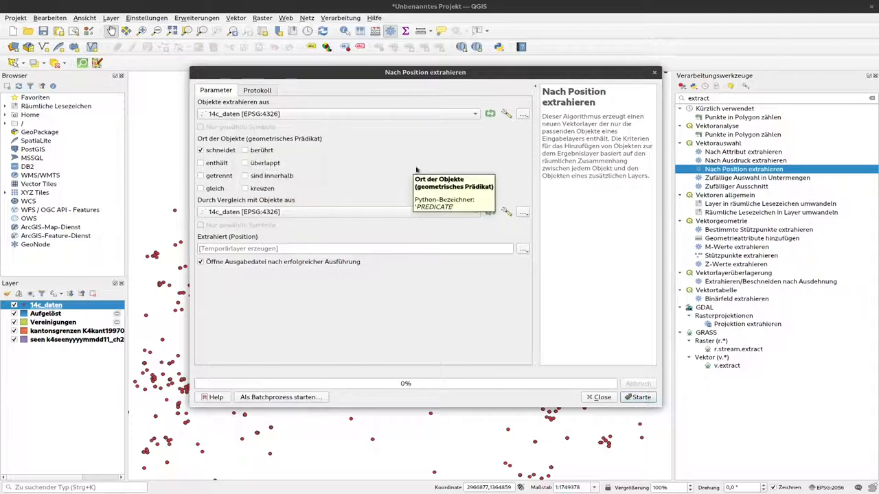
Run the extraction of 14c_daten points intersecting the dissolved Aufgelöst polygon
left_click(336, 211)
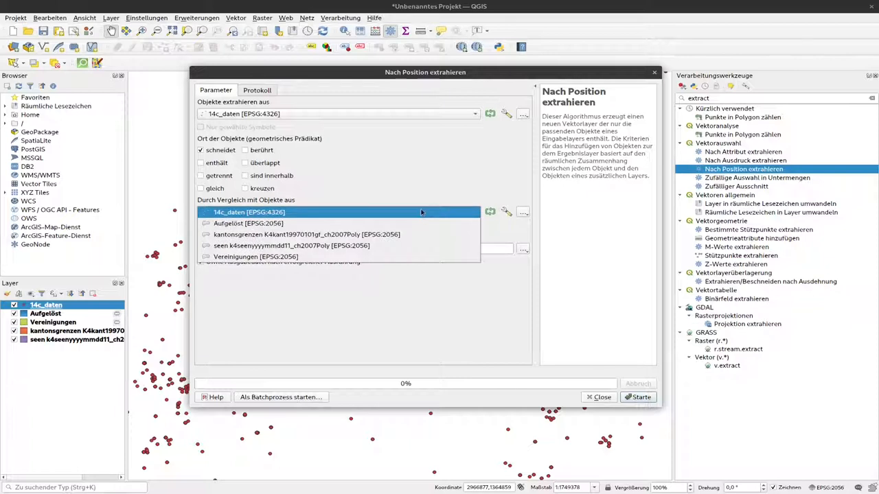
mouse_move(203, 205)
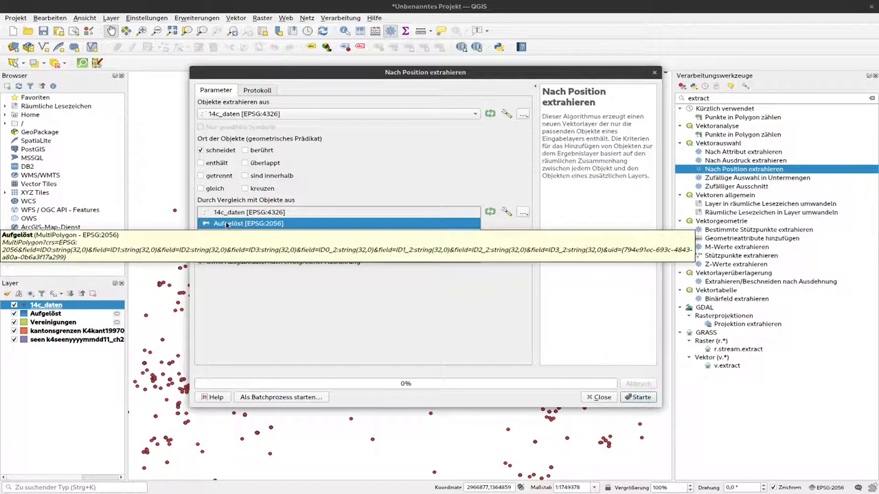
left_click(249, 223)
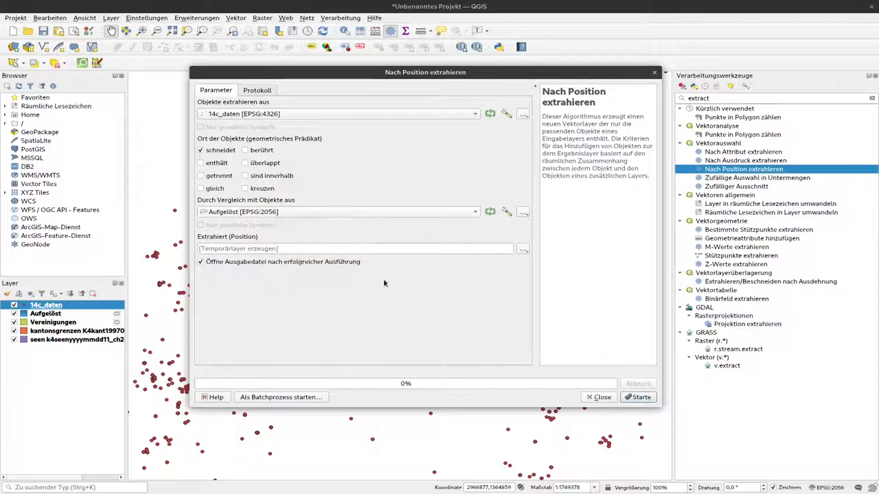
mouse_move(291, 248)
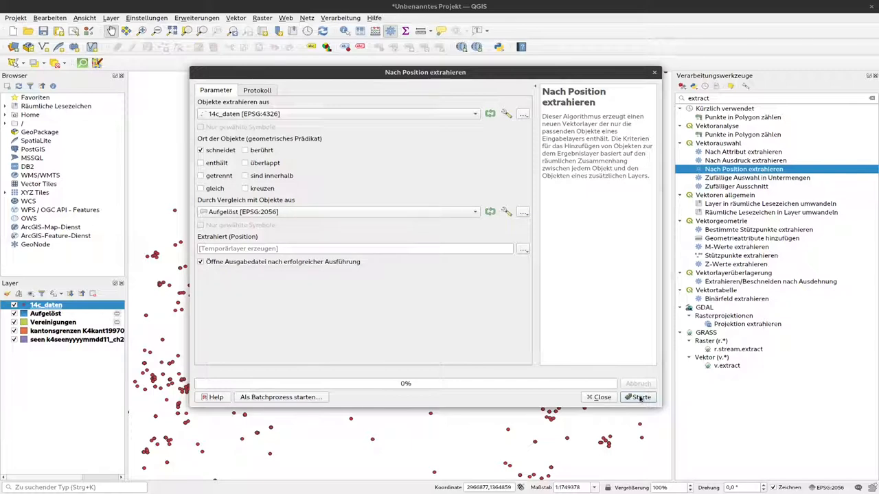
left_click(637, 397)
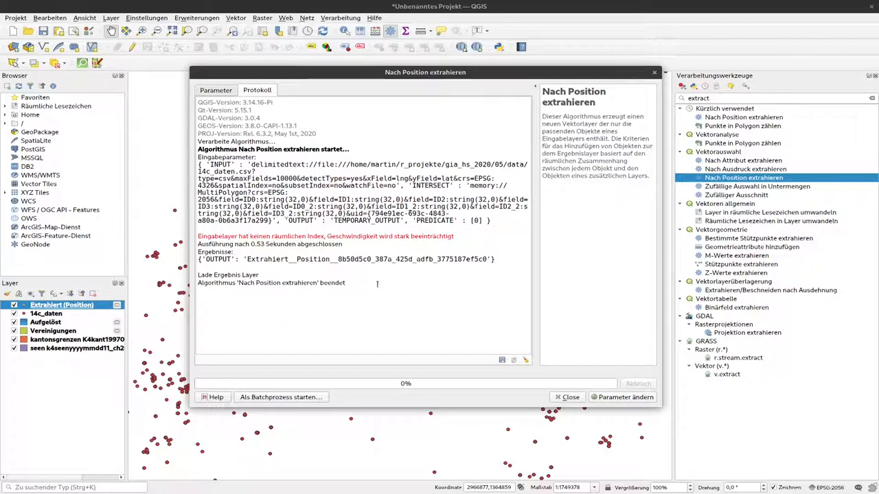
Close the finished extraction dialog, leaving only the points inside Switzerland on the map
left_click(566, 397)
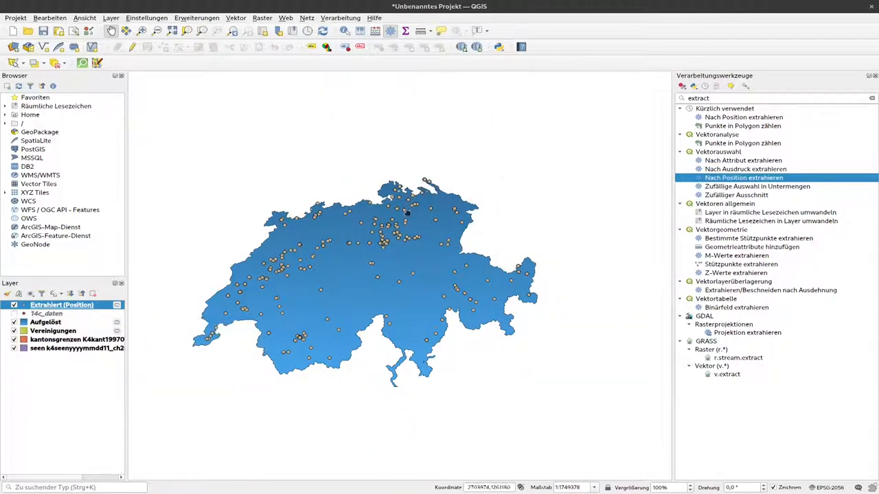
mouse_move(535, 286)
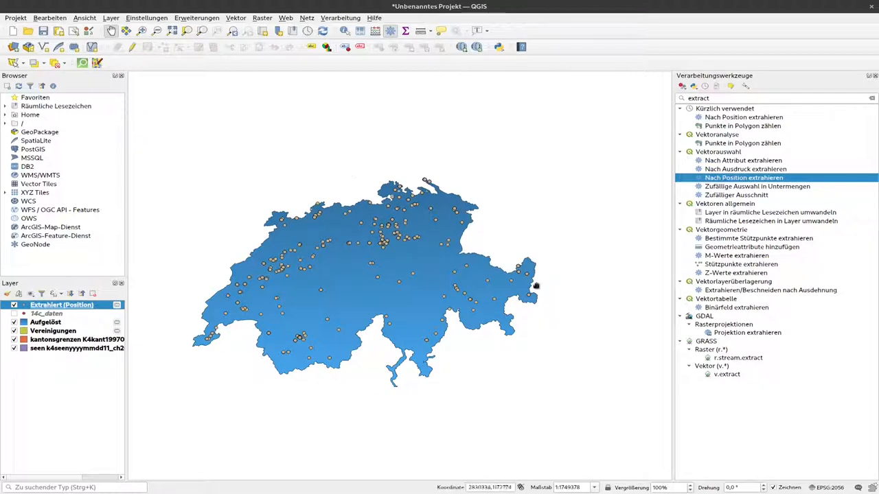
mouse_move(421, 351)
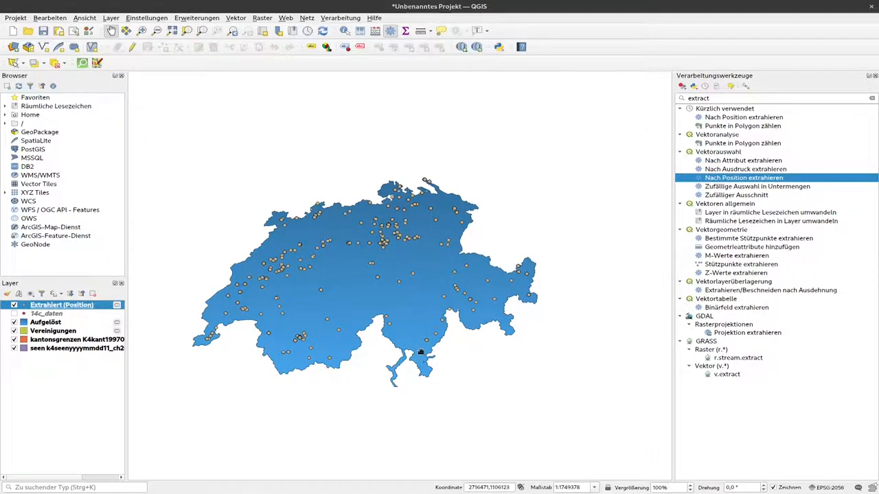
mouse_move(220, 348)
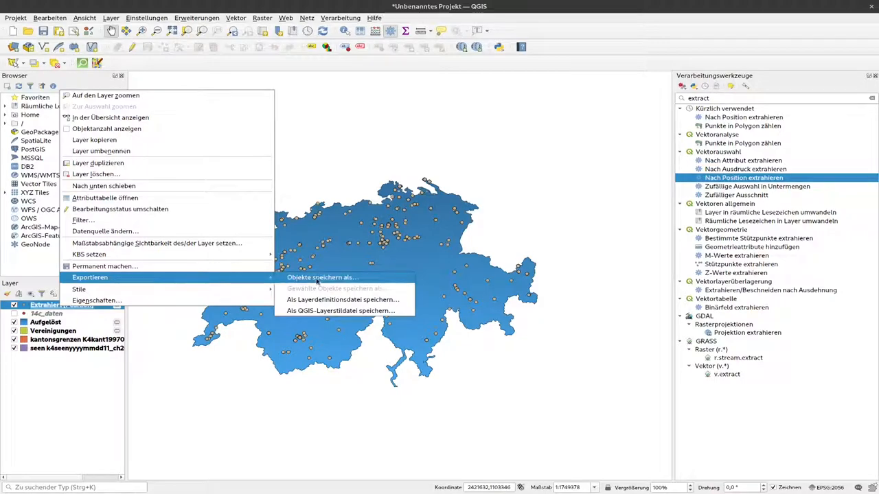
left_click(321, 277)
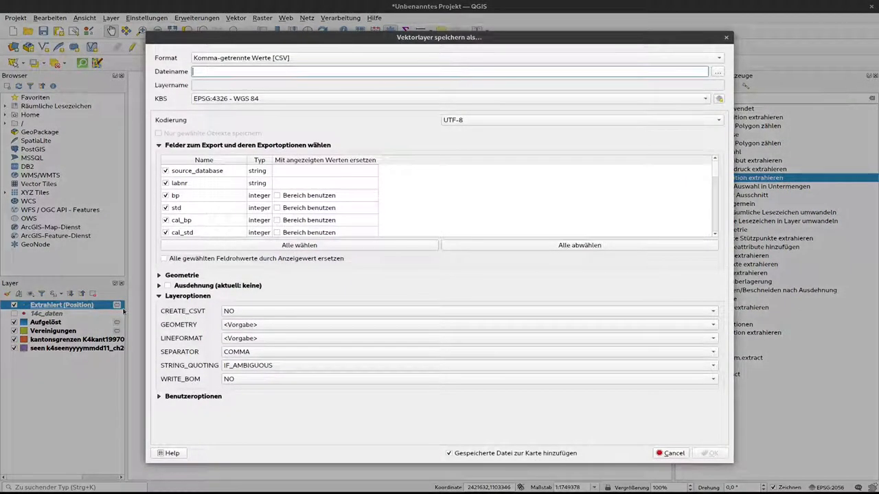
left_click(670, 453)
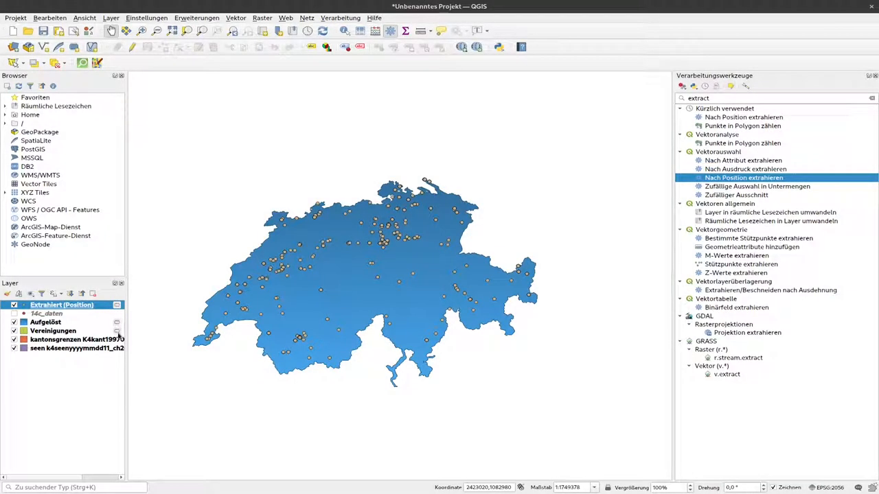
Start making the temporary Extrahiert (Position) layer permanent
right_click(62, 304)
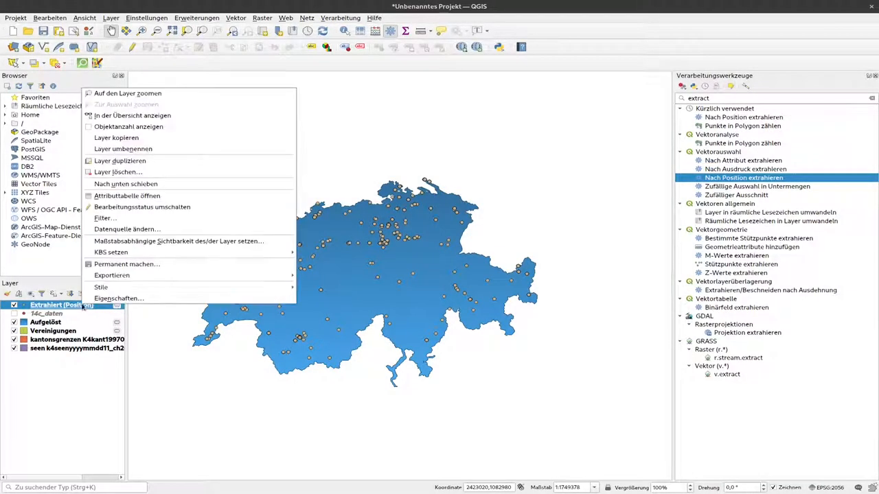
mouse_move(127, 264)
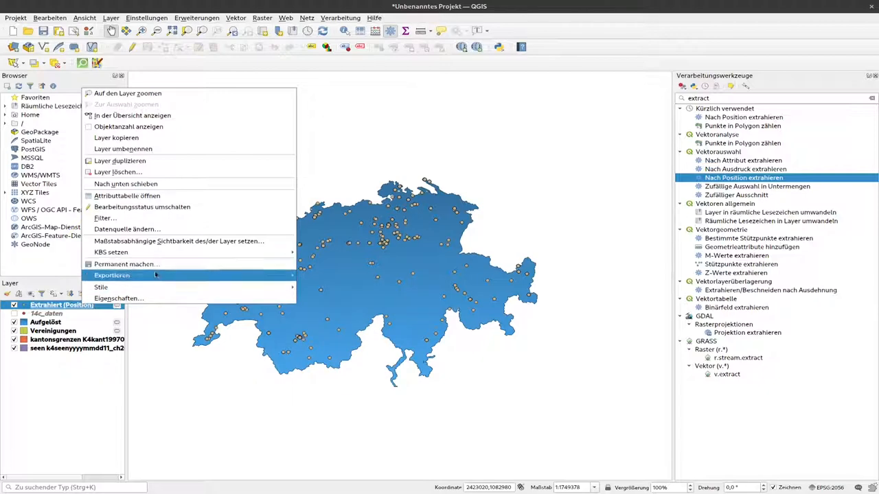
mouse_move(113, 274)
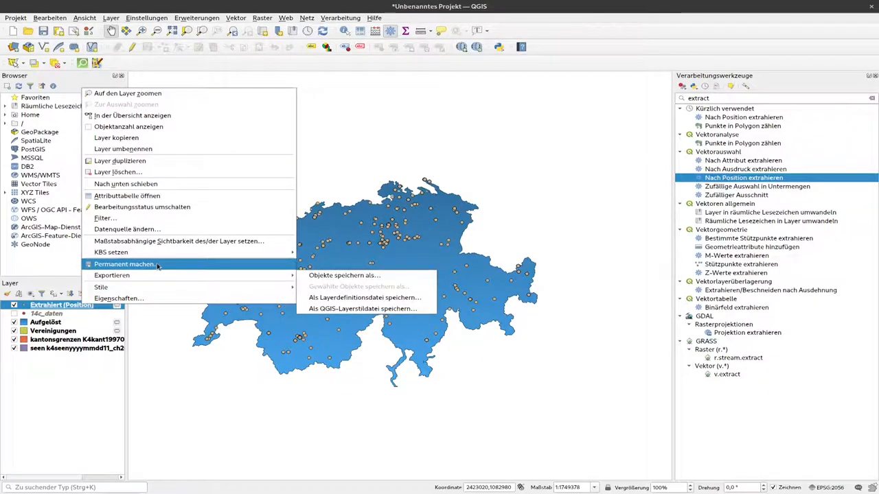
left_click(344, 275)
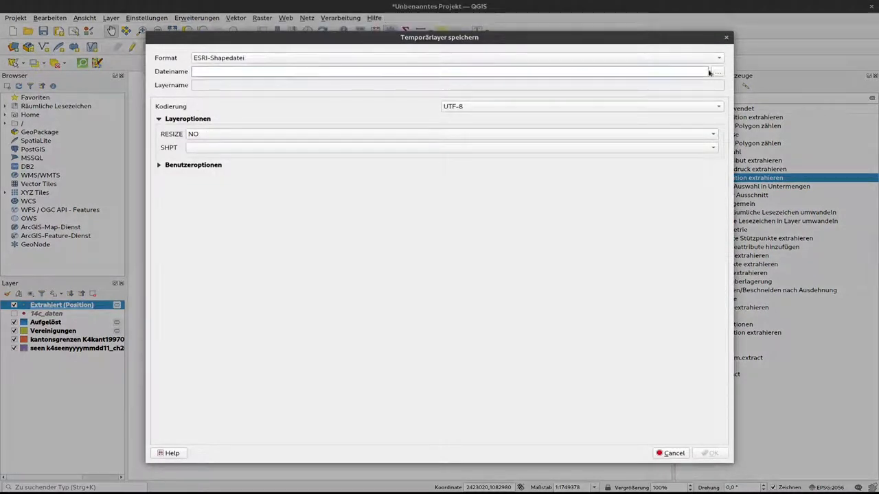
Save the extracted layer as 14c_in_switzerland.shp in the Downloads folder
left_click(717, 71)
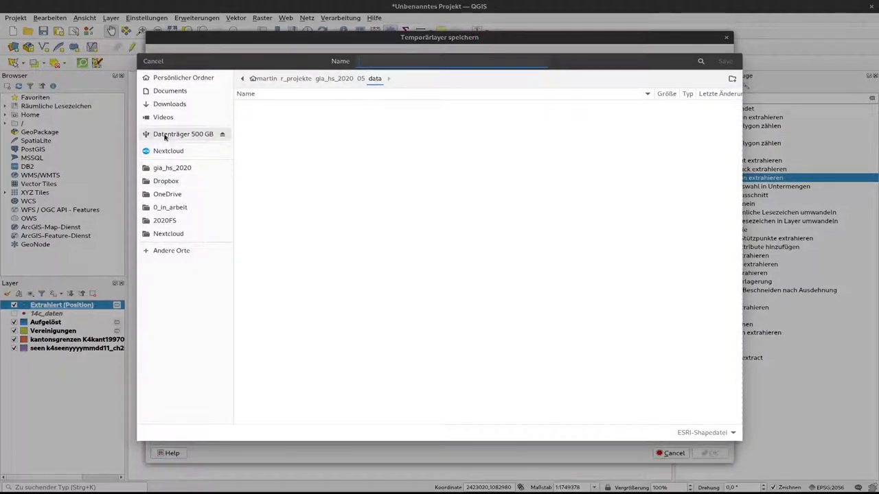
left_click(170, 105)
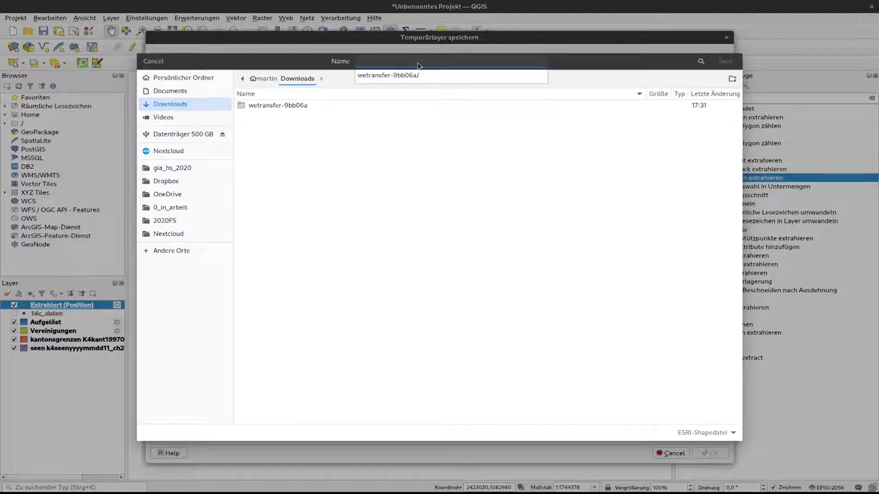
type("14c_in_switzerland.shp")
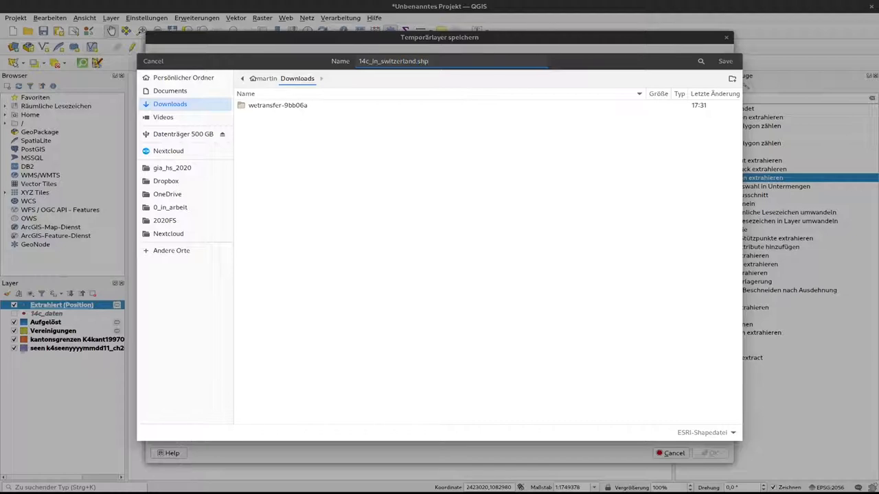
left_click(726, 61)
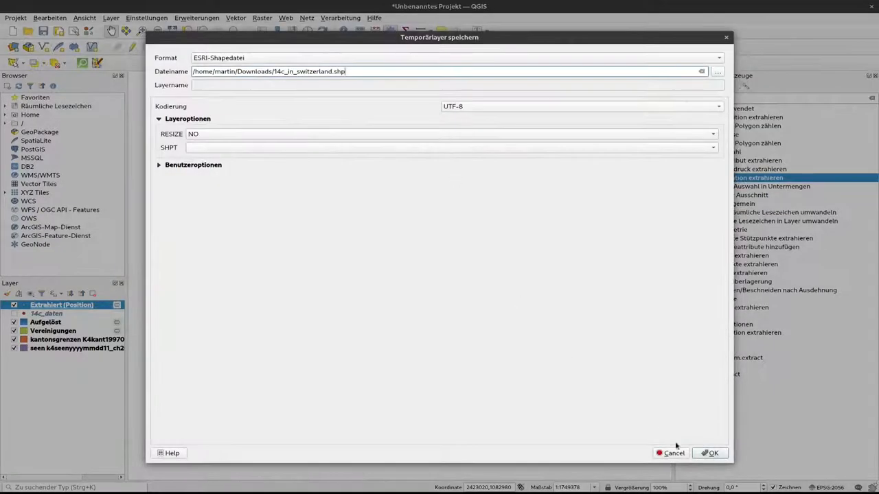
left_click(709, 453)
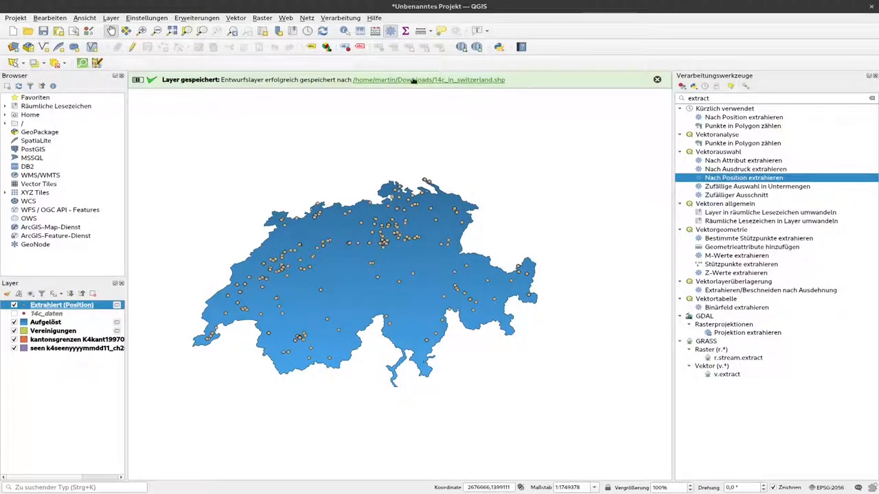
Dismiss the green 'Layer gespeichert' confirmation message
left_click(656, 80)
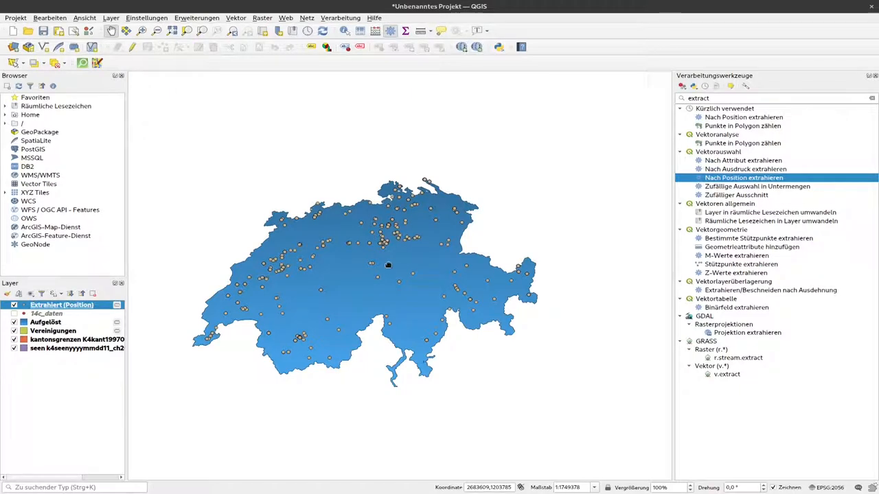
mouse_move(415, 236)
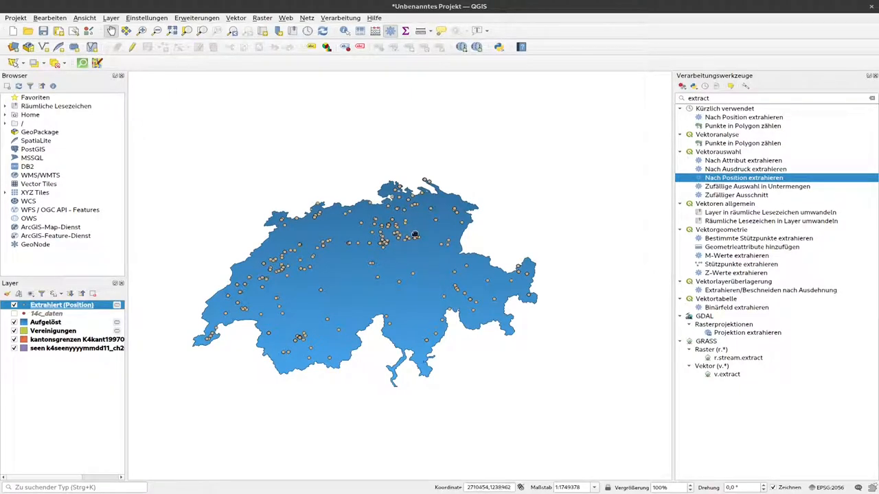
mouse_move(418, 233)
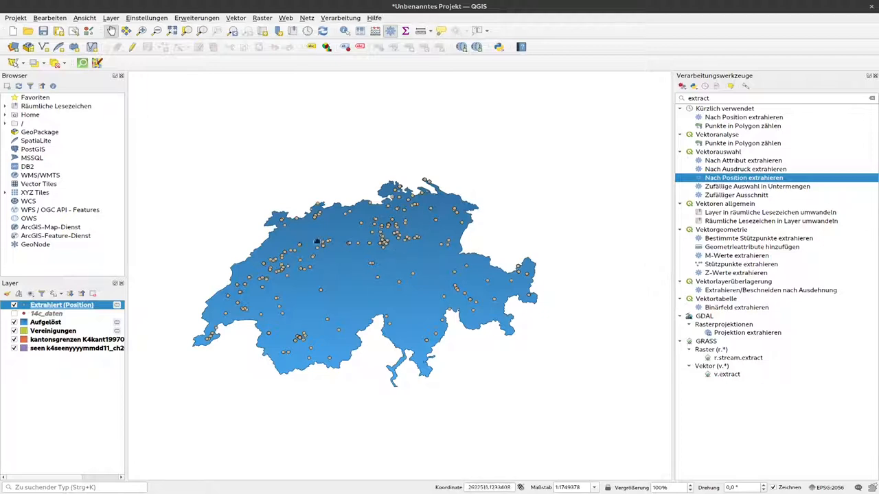
mouse_move(464, 294)
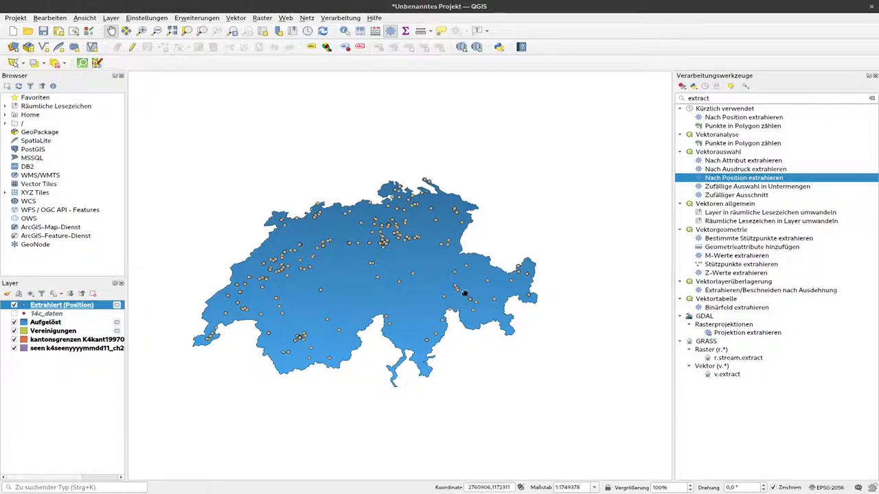